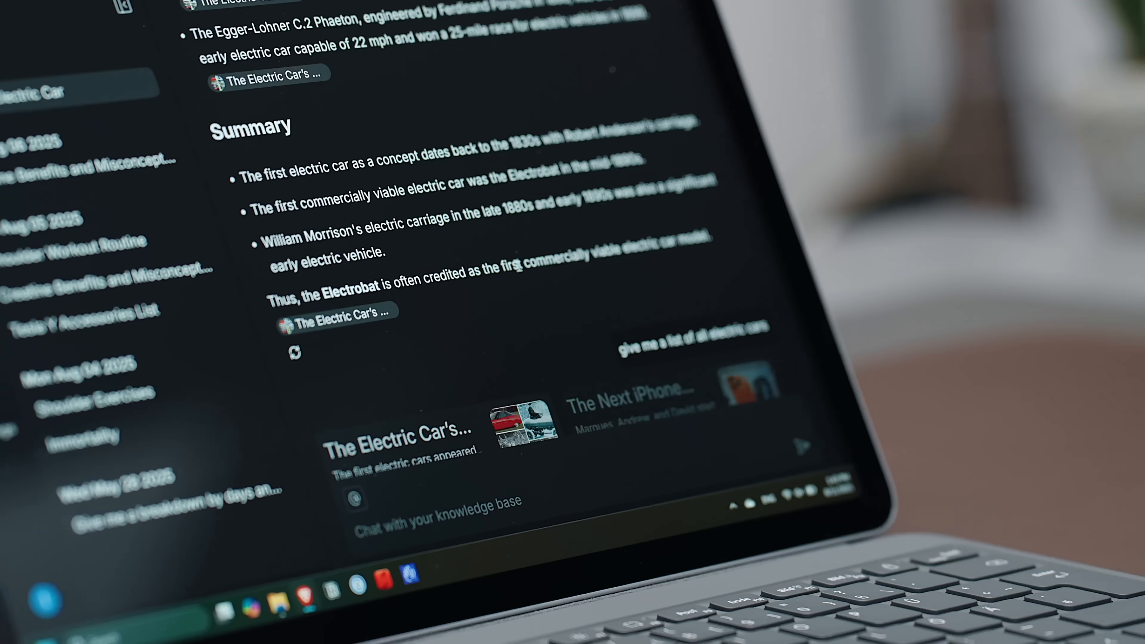
- Send 'What was the first electric car?' to the knowledge base in a new chat
{"action": "scroll", "scroll_direction": "down", "scroll_amount": 3}
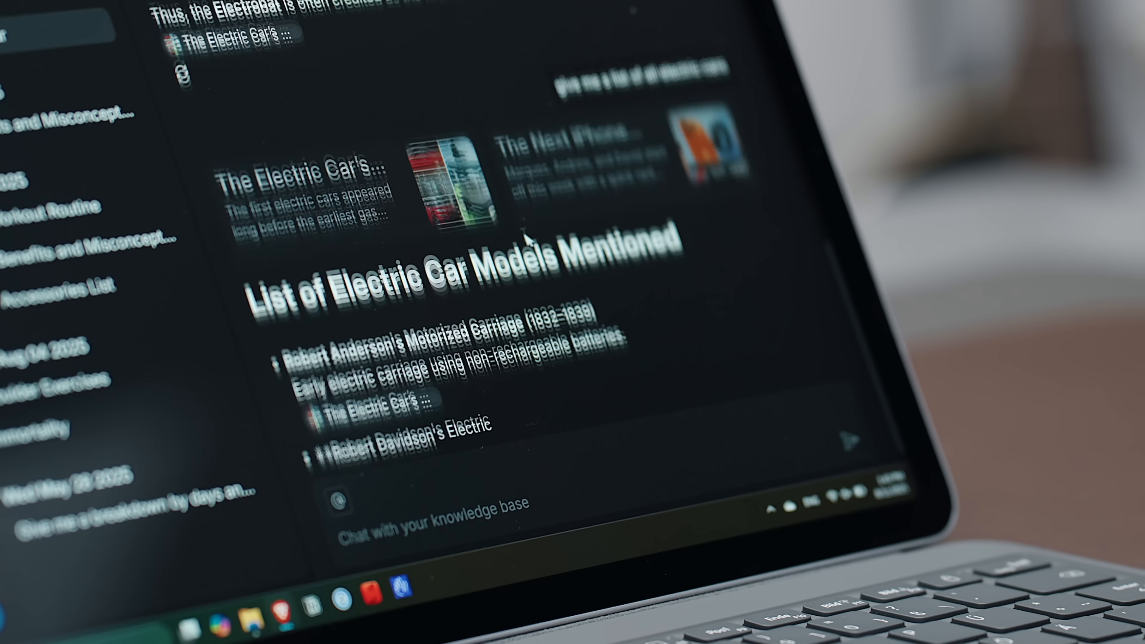
{"action": "type", "text": "What was the first electri"}
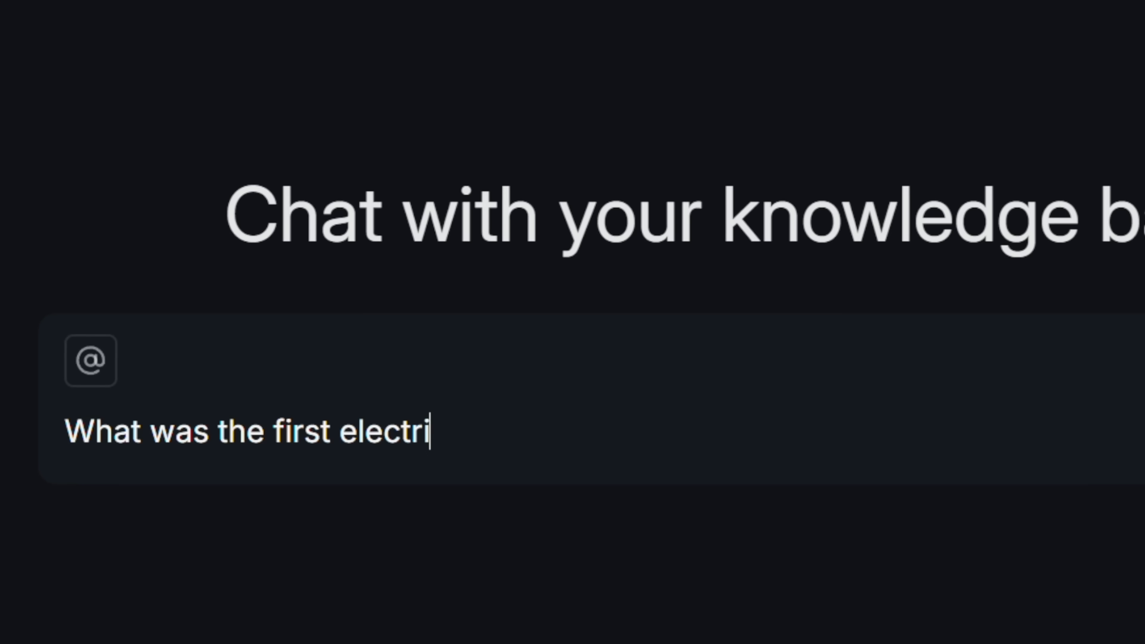
{"action": "key", "text": "Enter"}
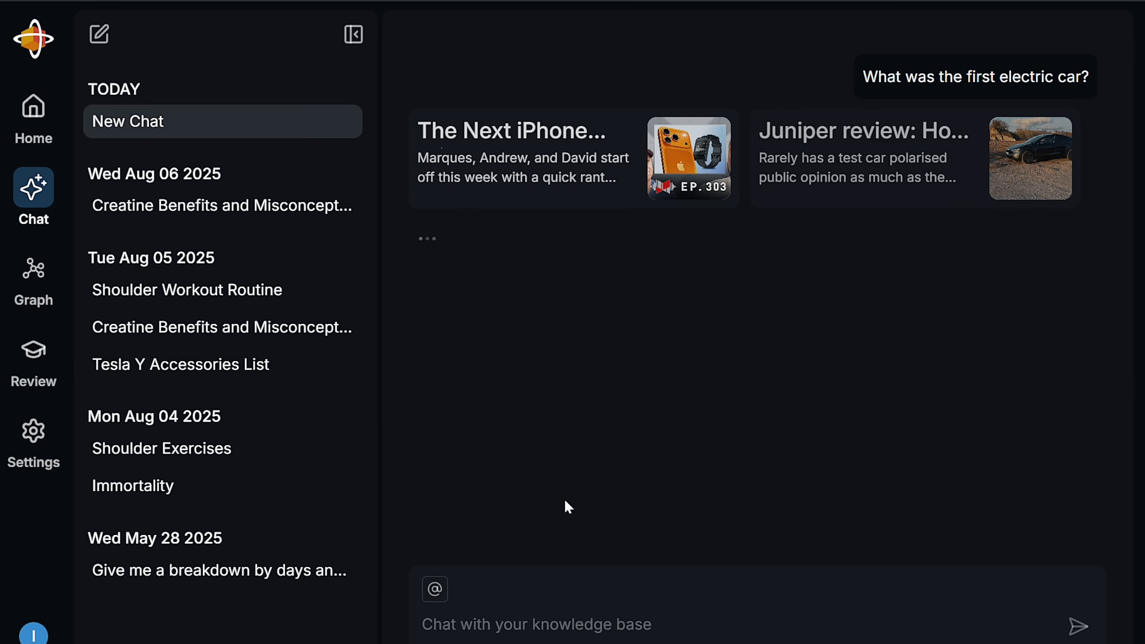